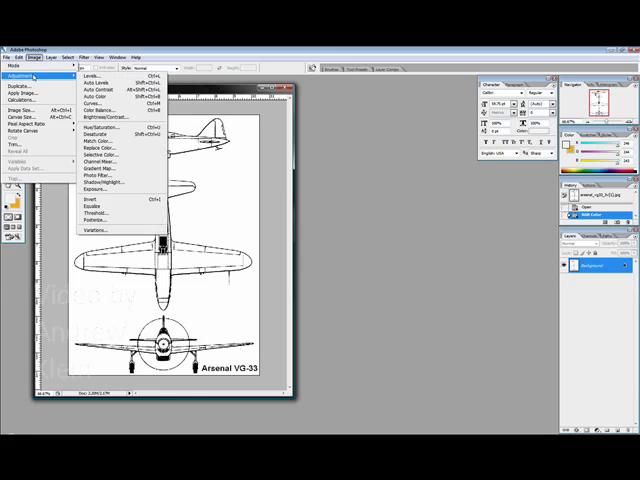
mouse_move(120, 84)
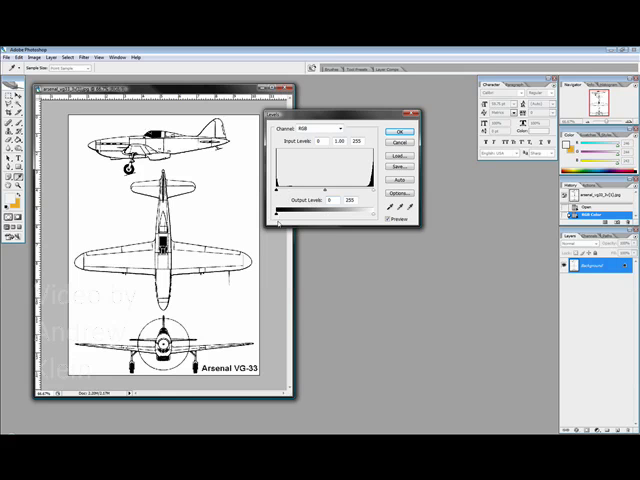
- Pull the Levels output sliders toward the middle so whites and blacks sit near mid-gray, and apply
drag(290, 216, 304, 216)
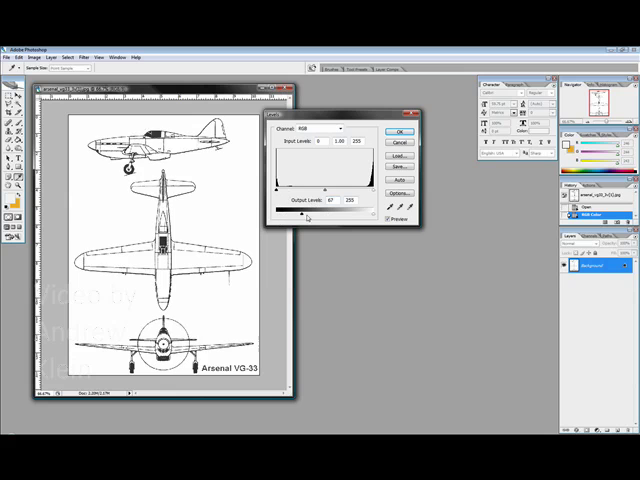
drag(292, 214, 314, 214)
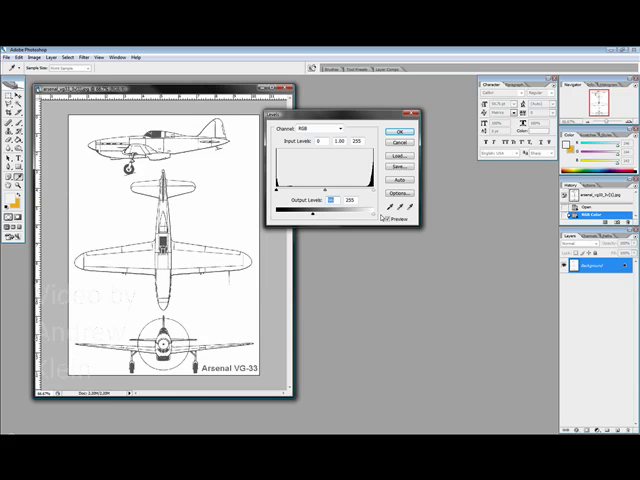
drag(364, 212, 338, 212)
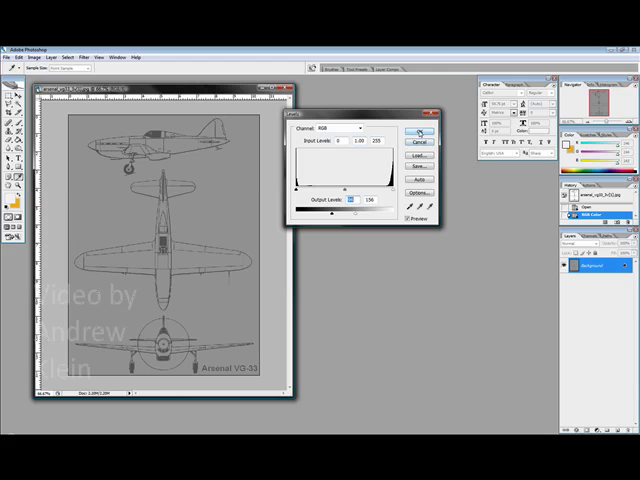
click(420, 134)
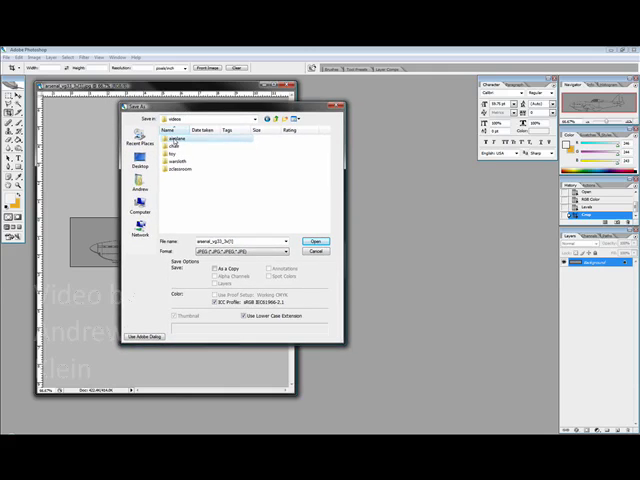
- Save the cropped side view as a JPEG in the project folder with default quality settings
double_click(168, 136)
text(ed)
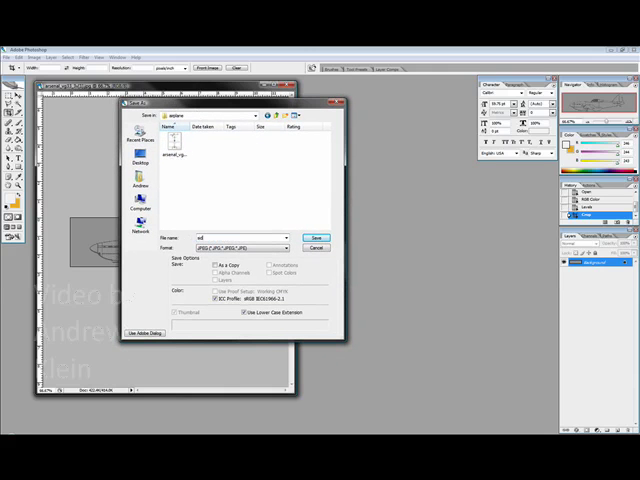
click(316, 236)
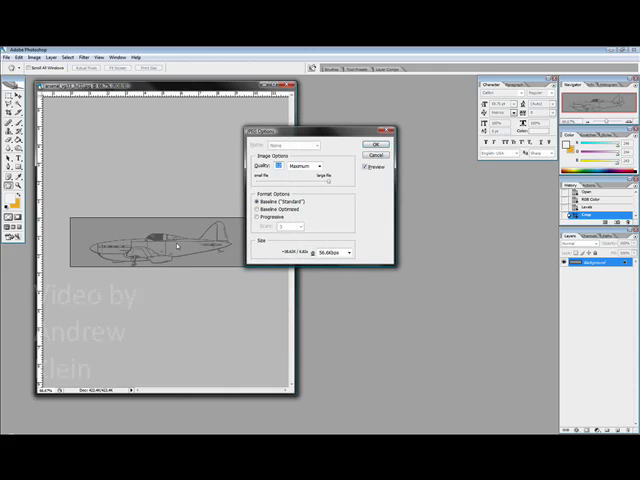
click(376, 144)
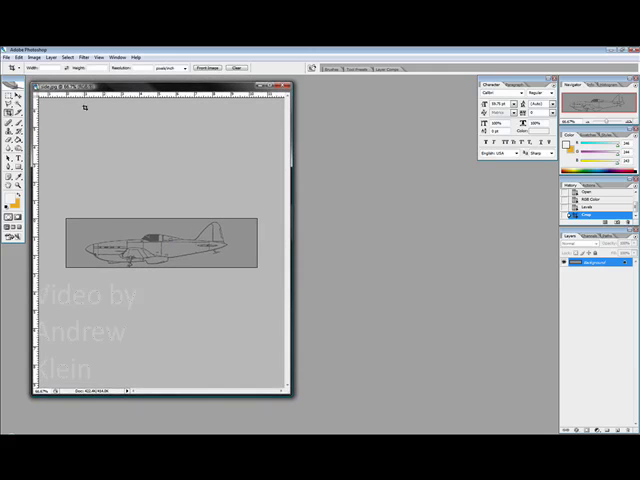
mouse_move(436, 228)
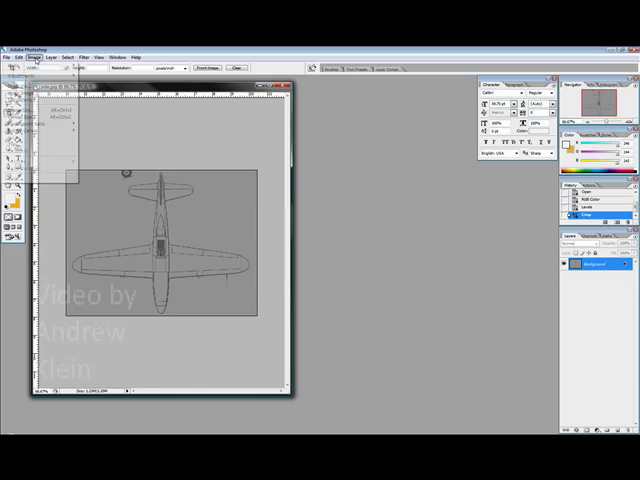
- Save the cropped top view as a second JPEG via Save As, accepting the quality settings
click(8, 56)
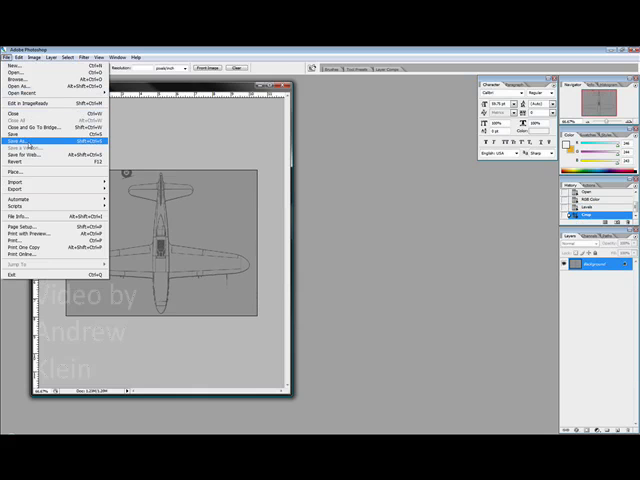
click(20, 142)
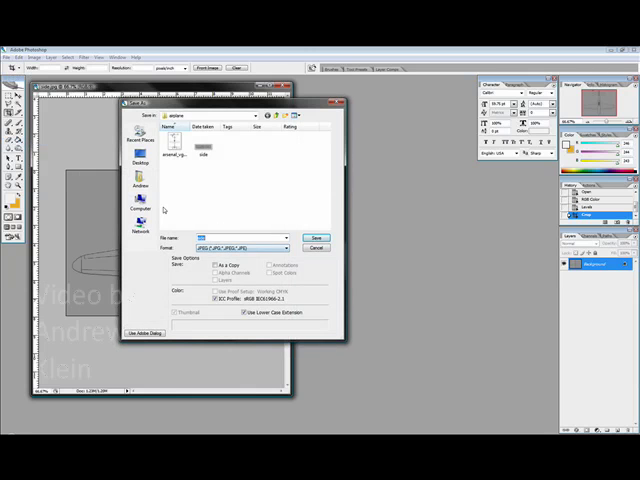
click(316, 238)
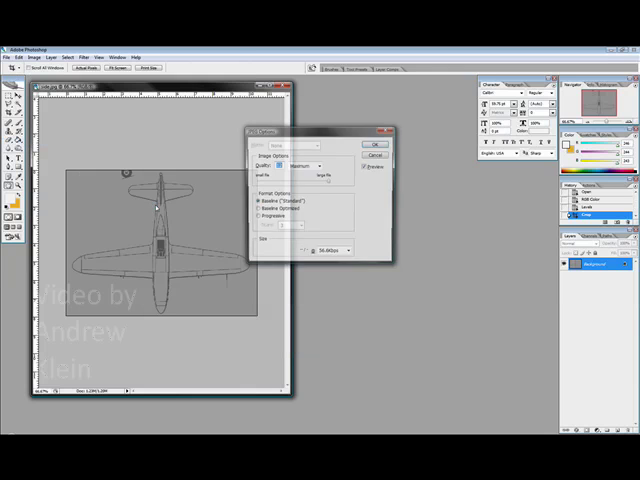
click(376, 146)
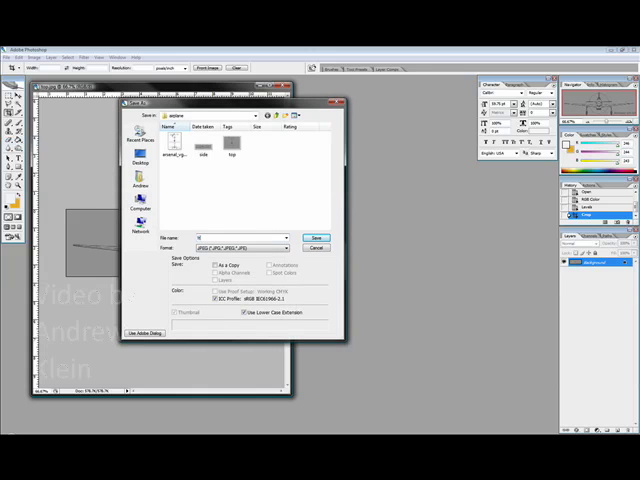
- Save the cropped front view as a third JPEG, accepting the quality settings
click(316, 238)
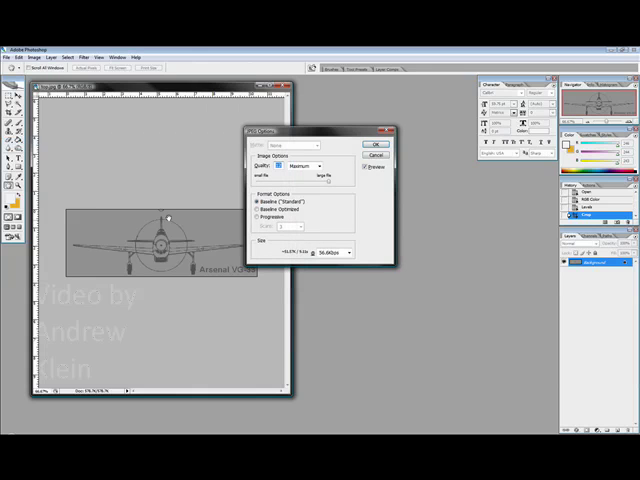
click(376, 144)
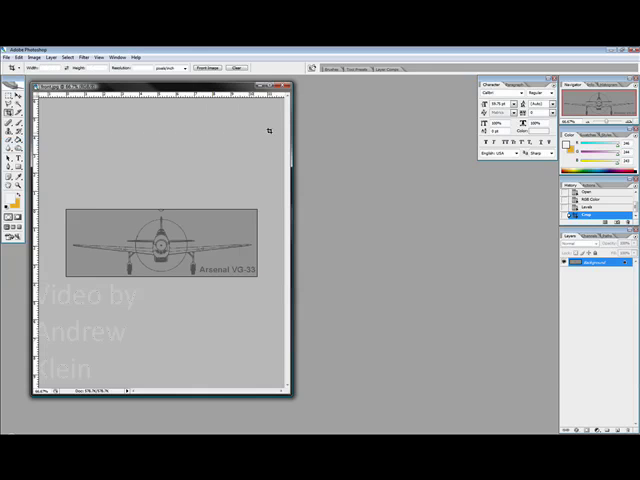
mouse_move(128, 230)
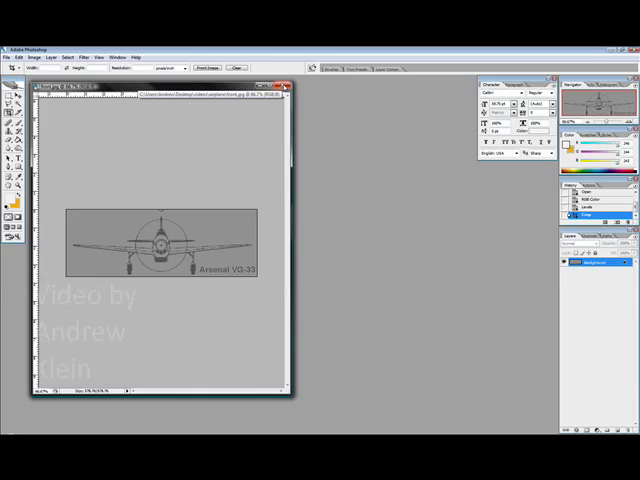
- Close the blueprint document, leaving the workspace empty
click(290, 86)
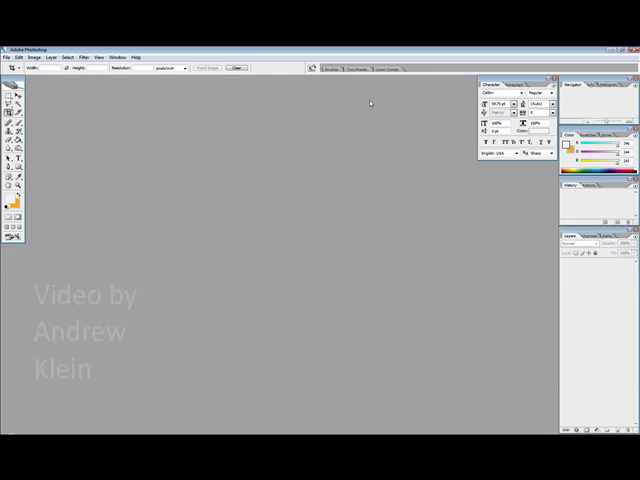
mouse_move(380, 300)
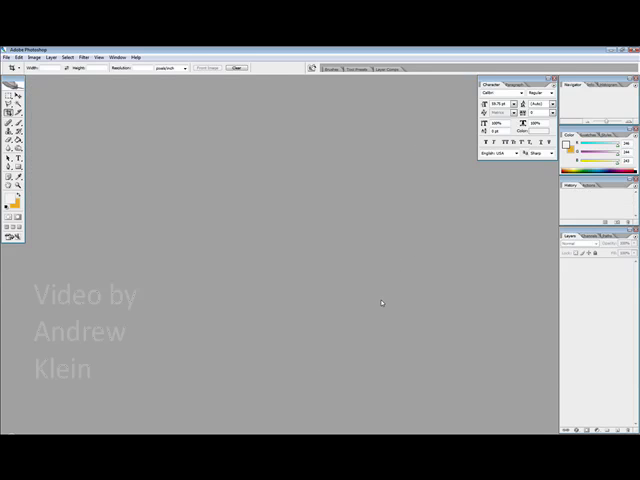
mouse_move(388, 328)
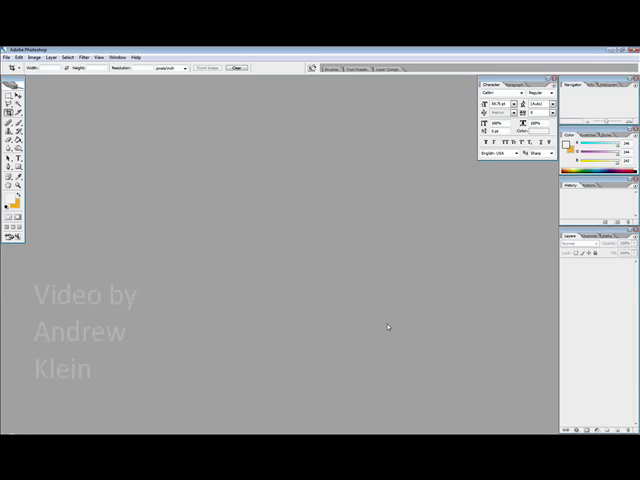